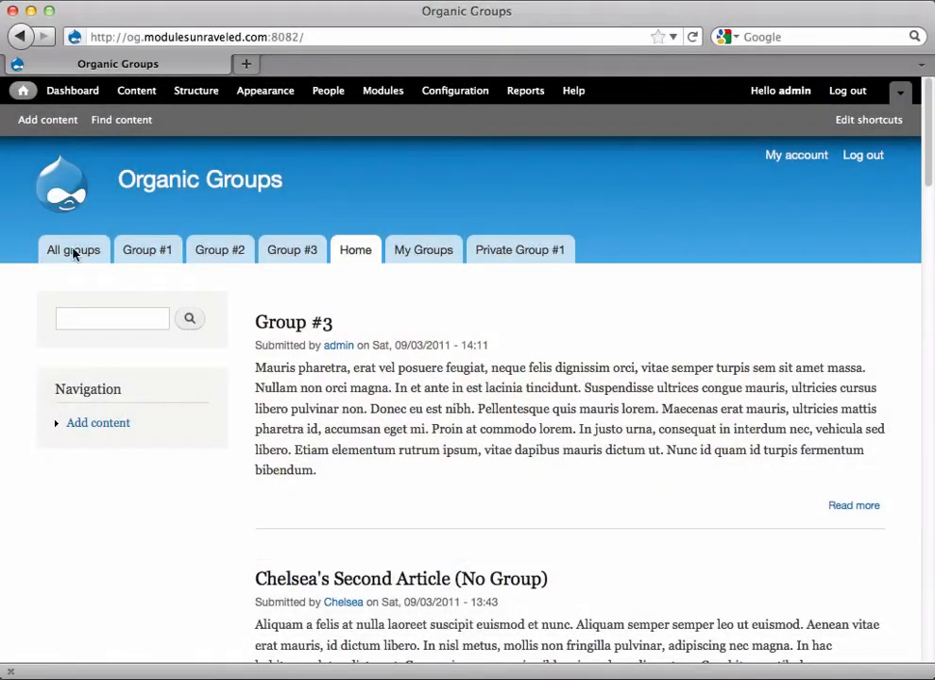
# - Show the Configuration page's Organic Groups section with its settings, roles and permissions entries
pyautogui.click(453, 91)
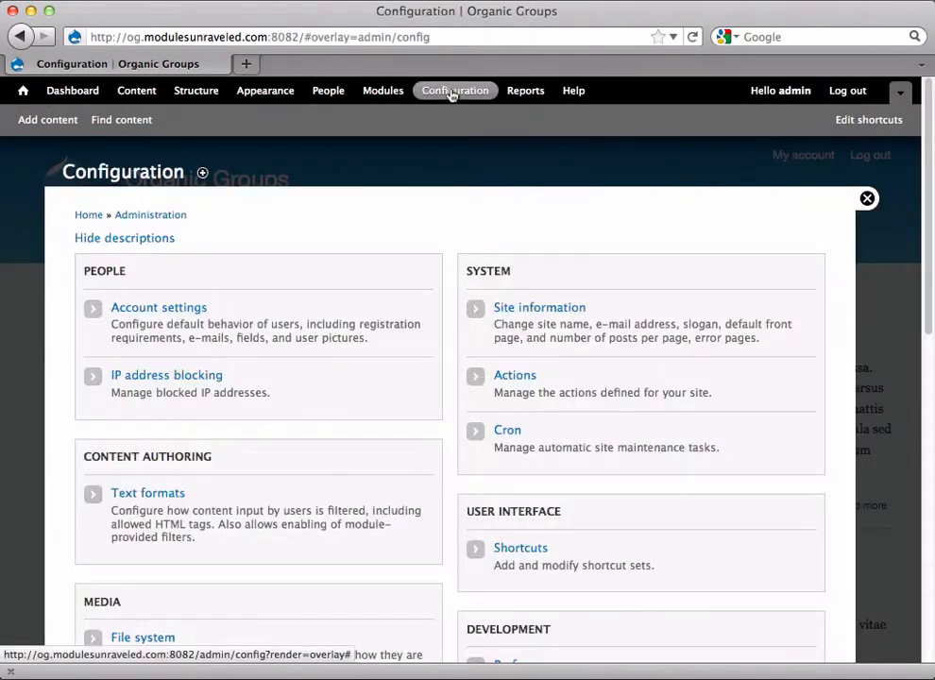
pyautogui.scroll(-3)
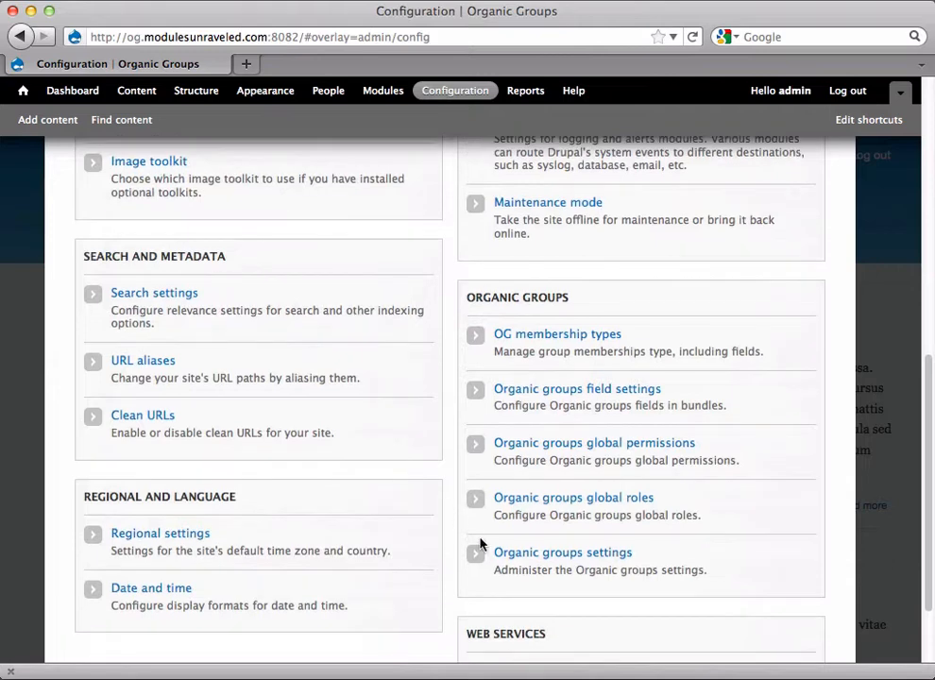
# - Review the Organic groups settings, where group manager full permissions is enabled
pyautogui.click(563, 552)
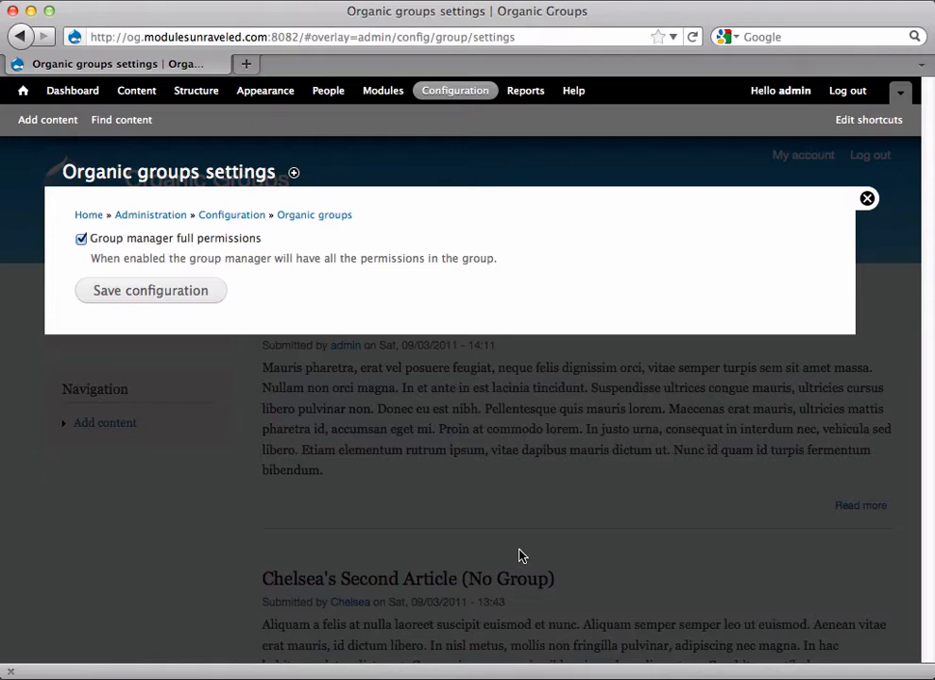
pyautogui.moveTo(108, 198)
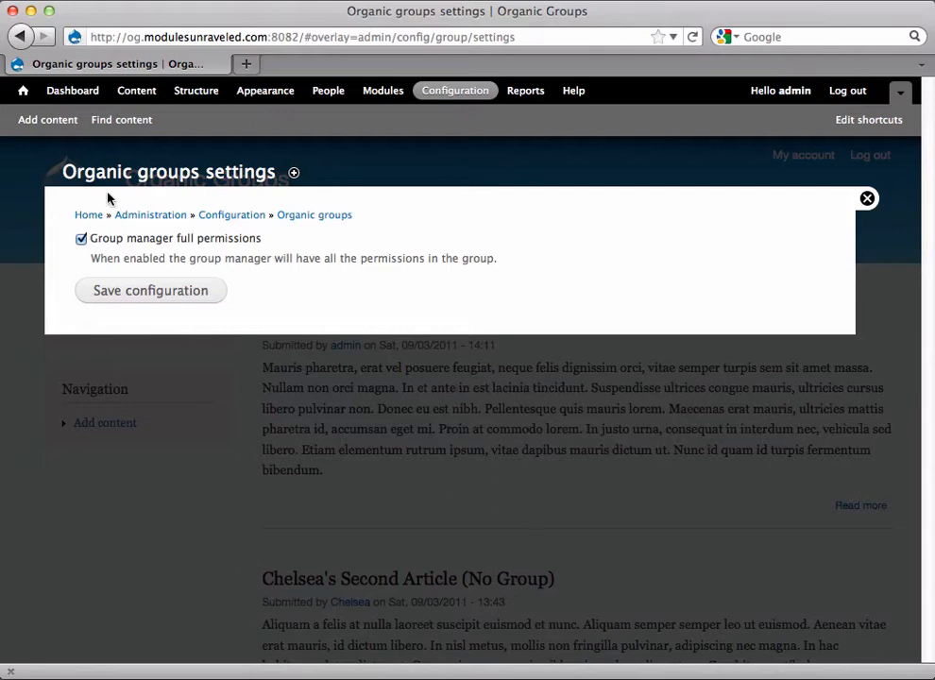
# - Start a new Group content item and set its Authored by field to Chelsea
pyautogui.click(47, 119)
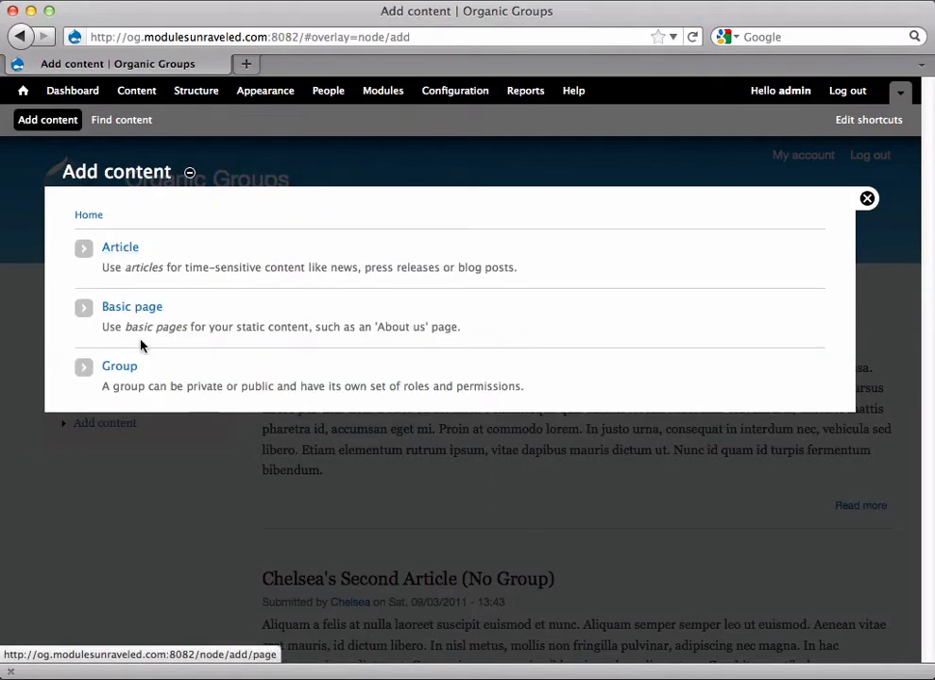
pyautogui.click(119, 367)
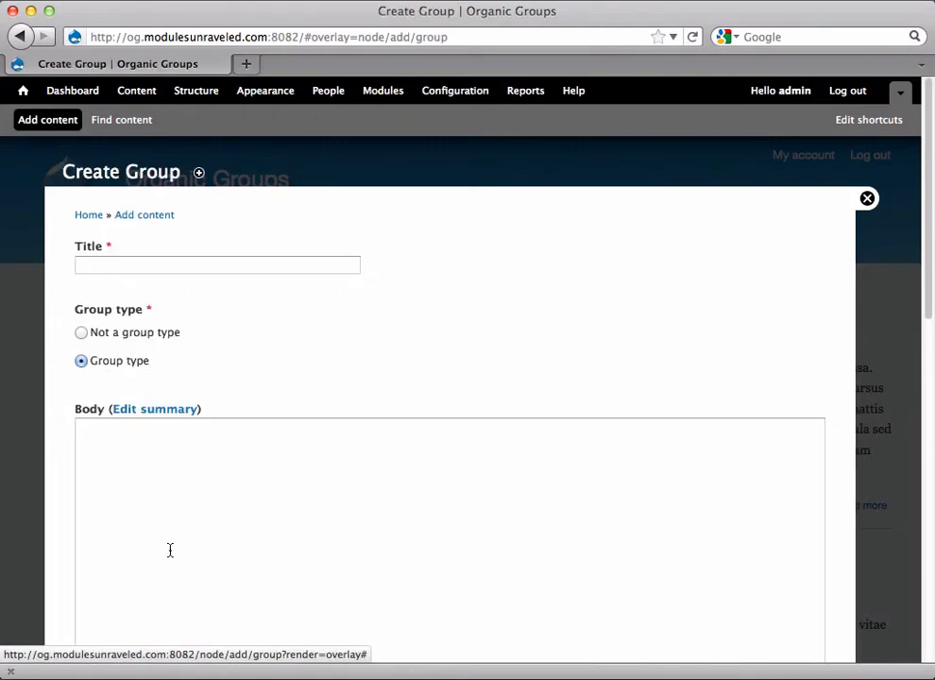
pyautogui.scroll(-3)
pyautogui.write('chel')
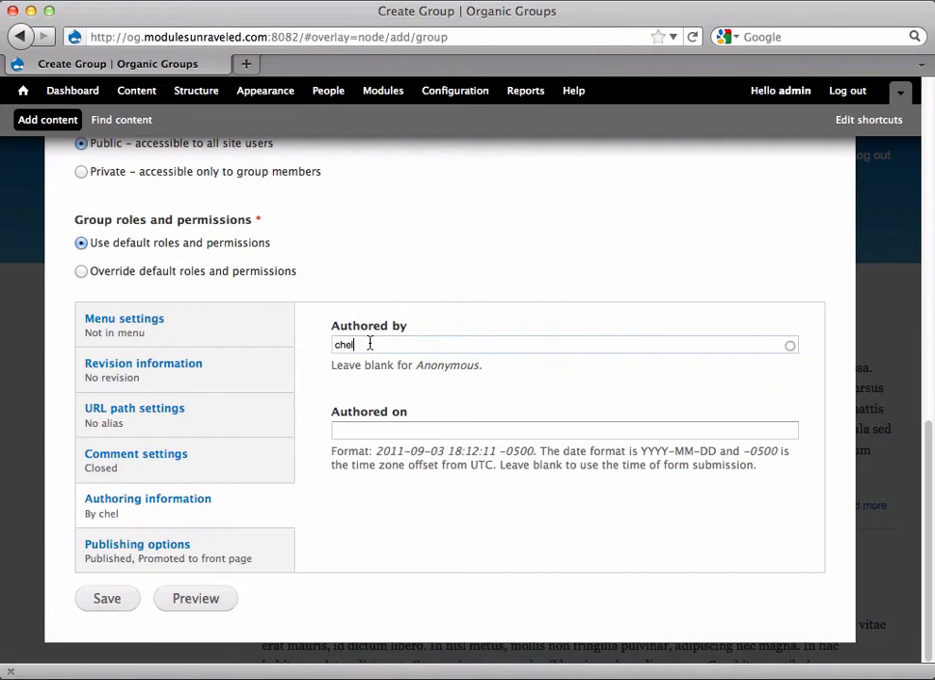
pyautogui.write('Chelsea')
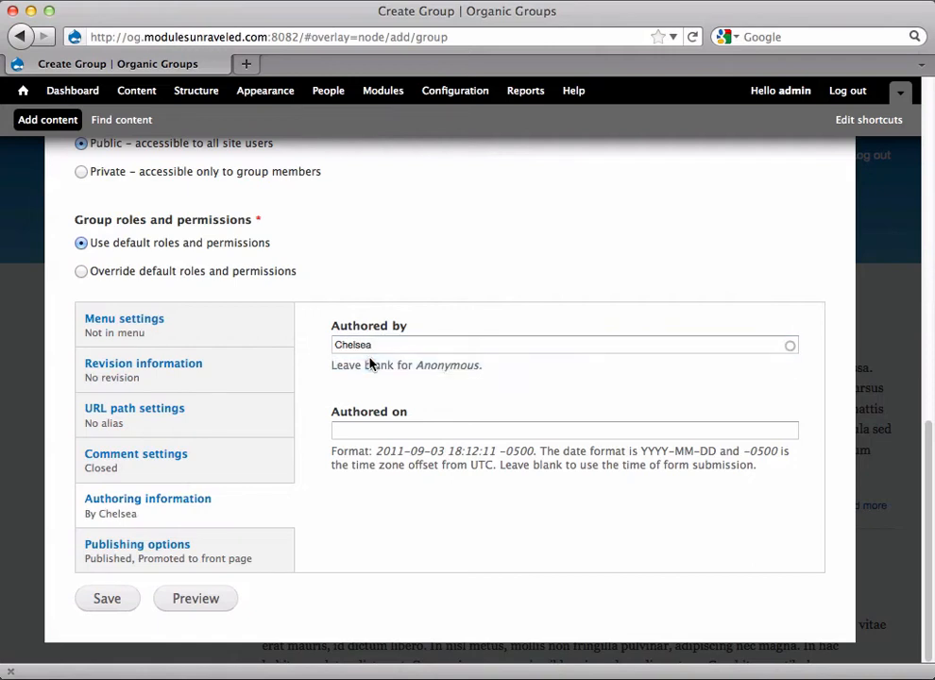